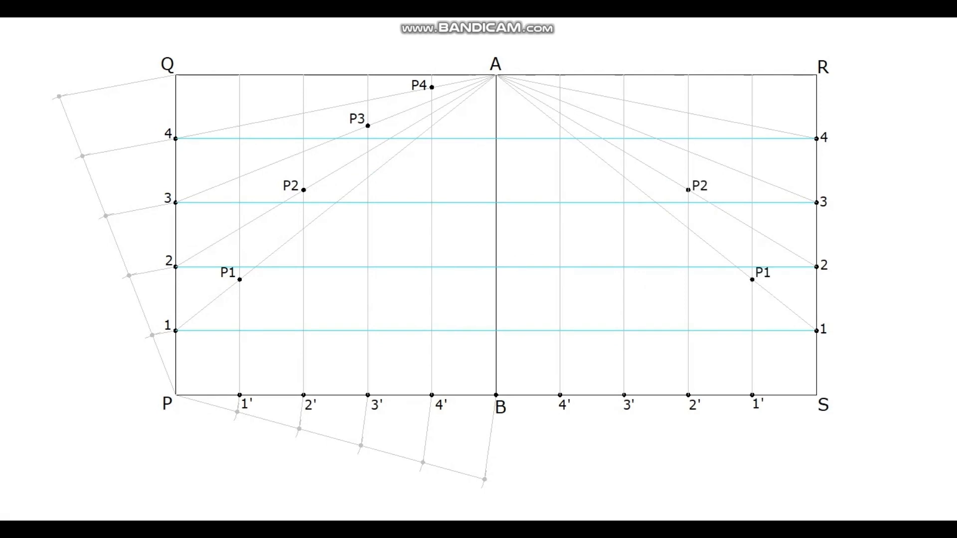
Step: Mark point P3 where line A–3 crosses the vertical through 3' on the right half
left_click(623, 126)
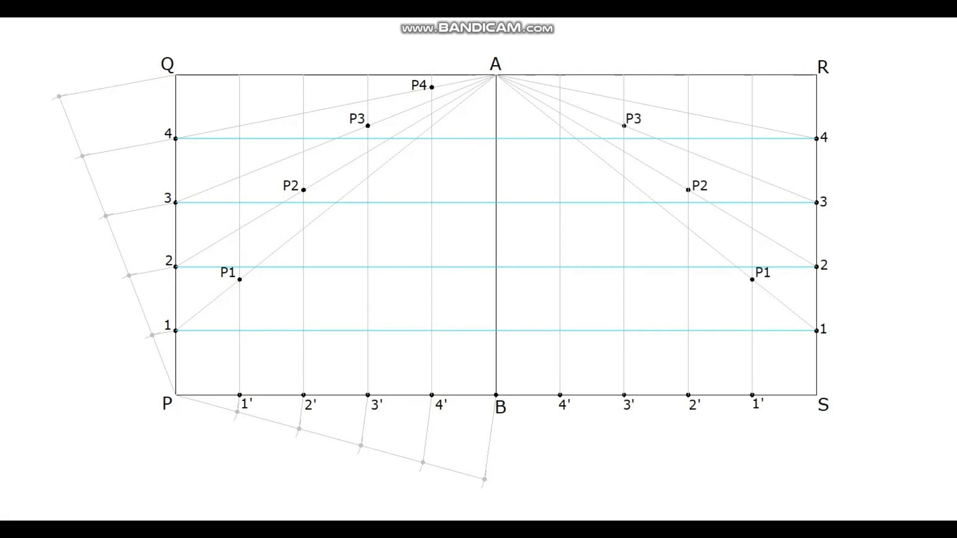